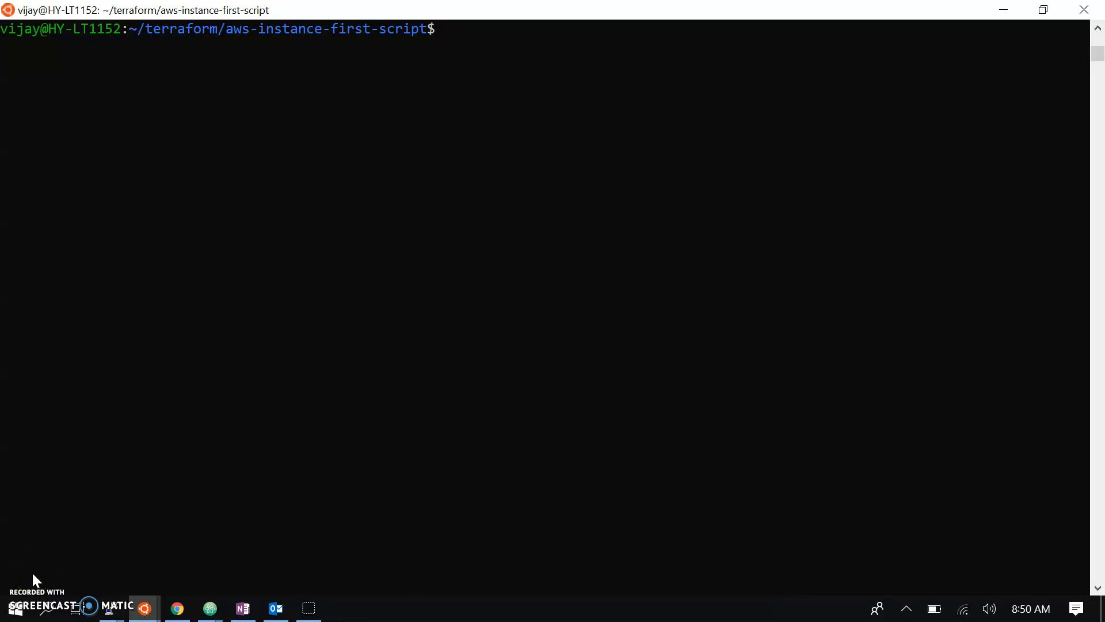
Print aws-instance-example.tf and provider.tf with cat
type("ca")
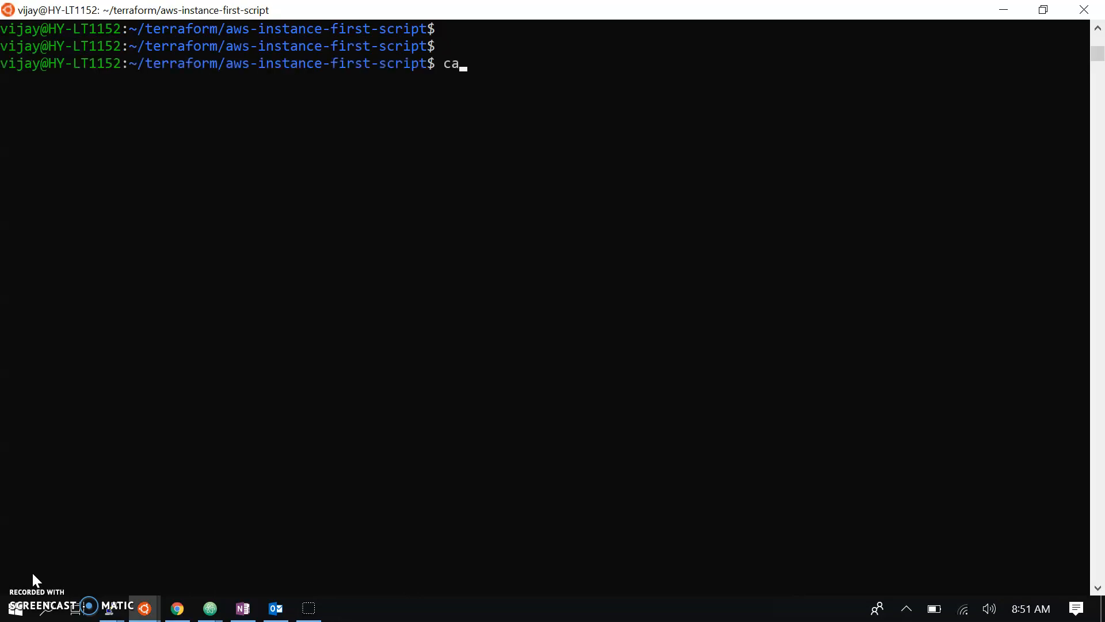
type("t aws-instance-example.tf")
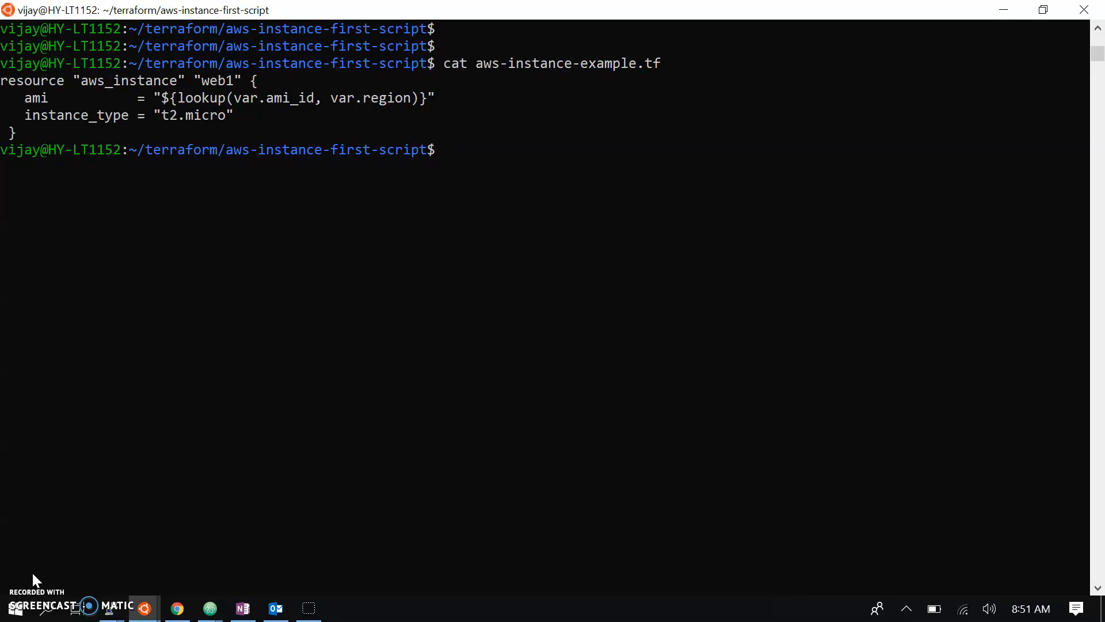
type("cat provider.tf")
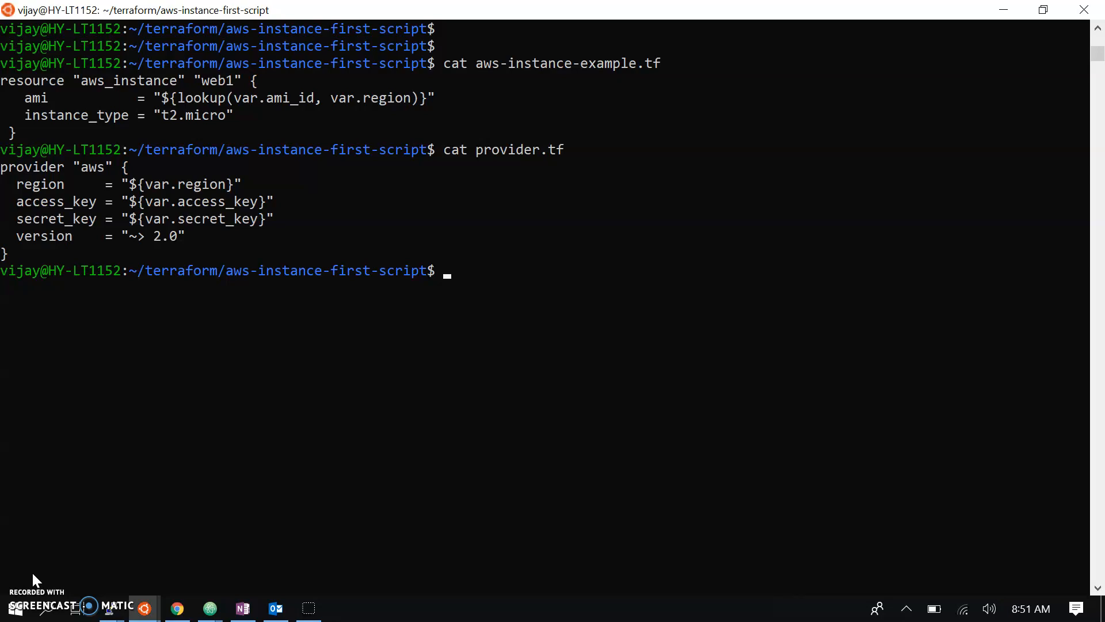
Print variables.tf and highlight the us-east-1 AMI id in the region map
type("cat v")
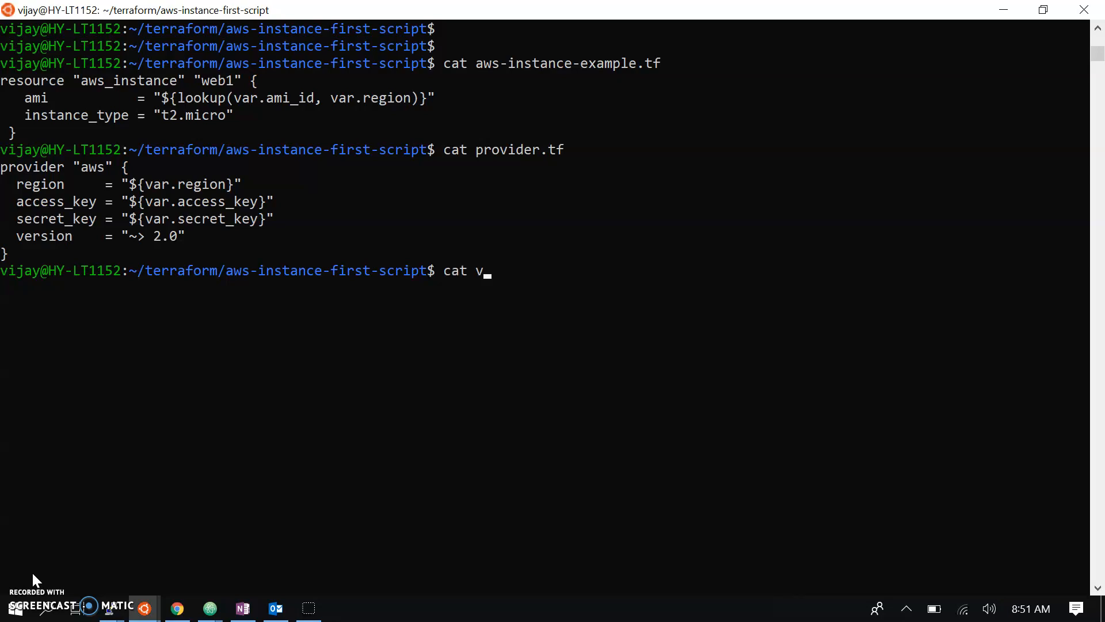
type("ariables.tf")
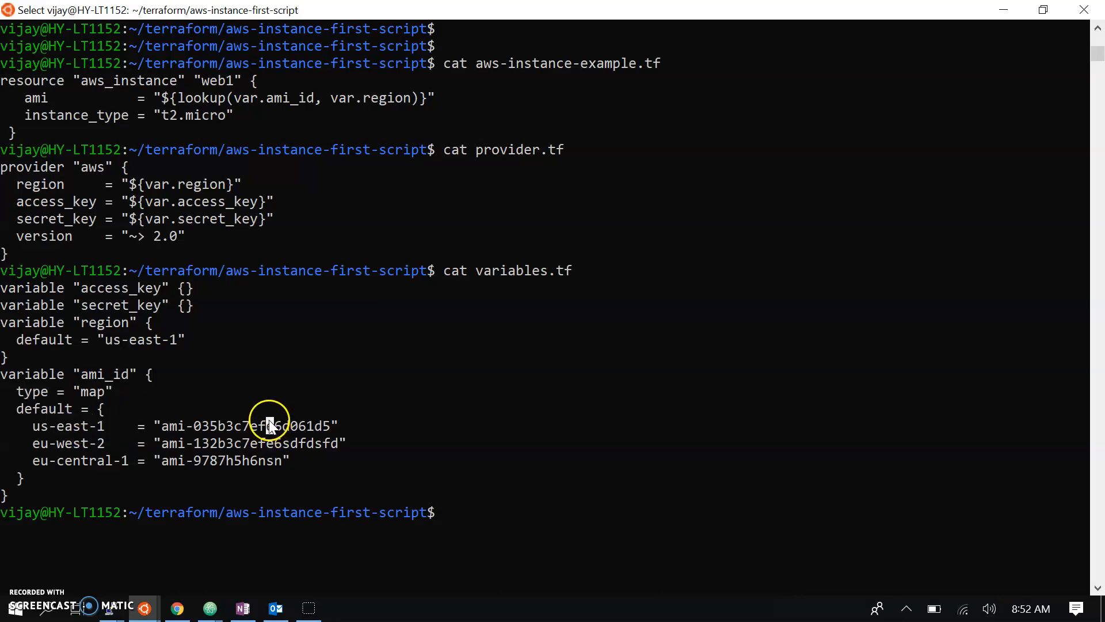
double_click(247, 426)
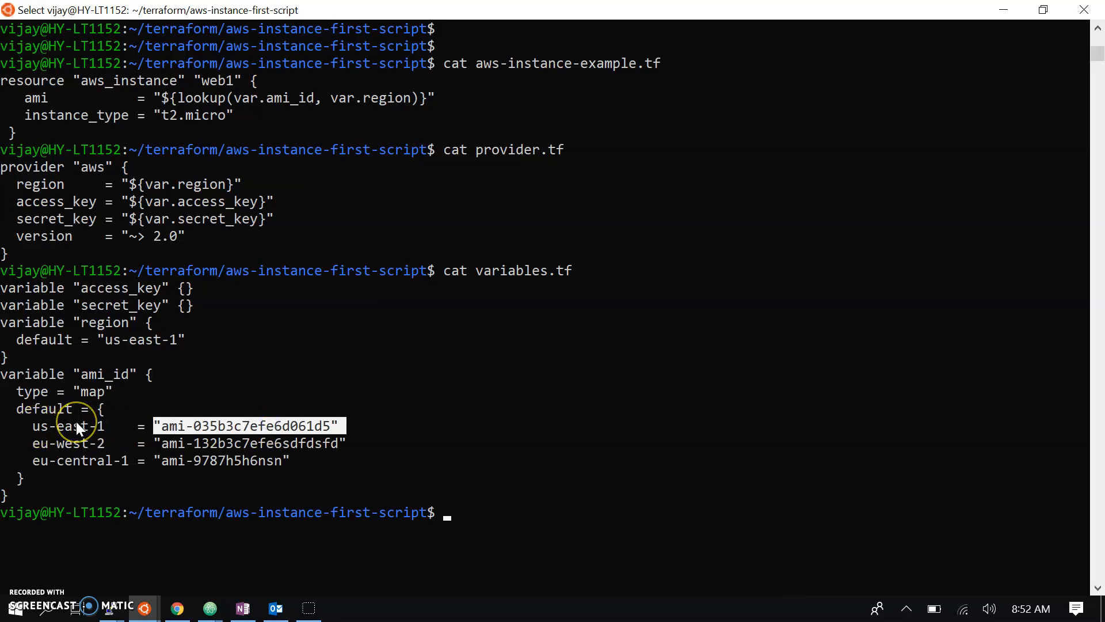
mouse_move(231, 435)
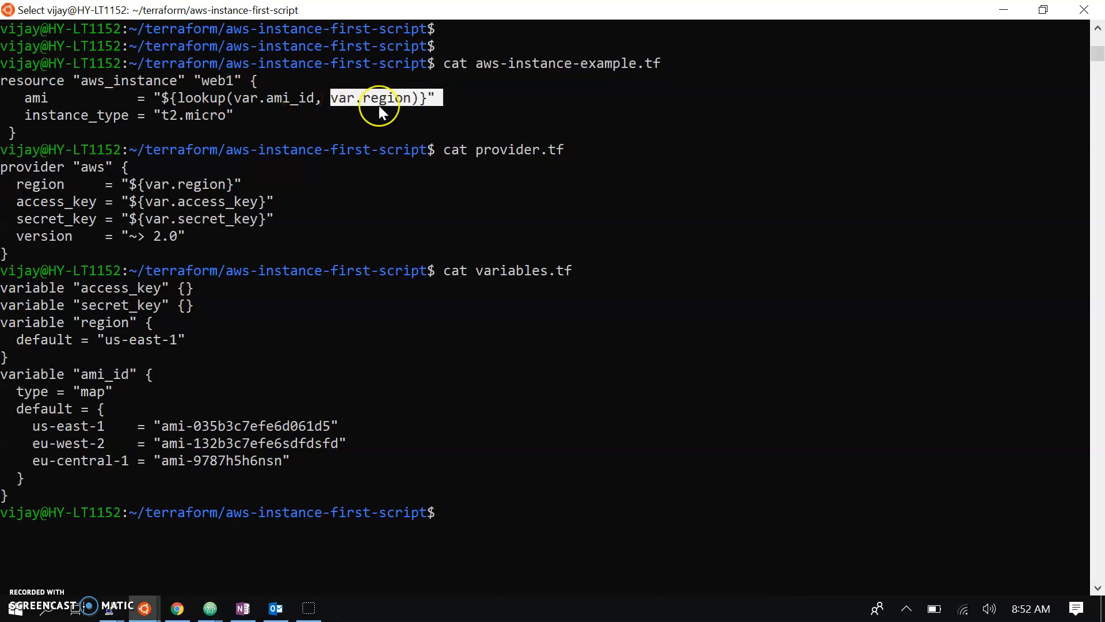
mouse_move(141, 342)
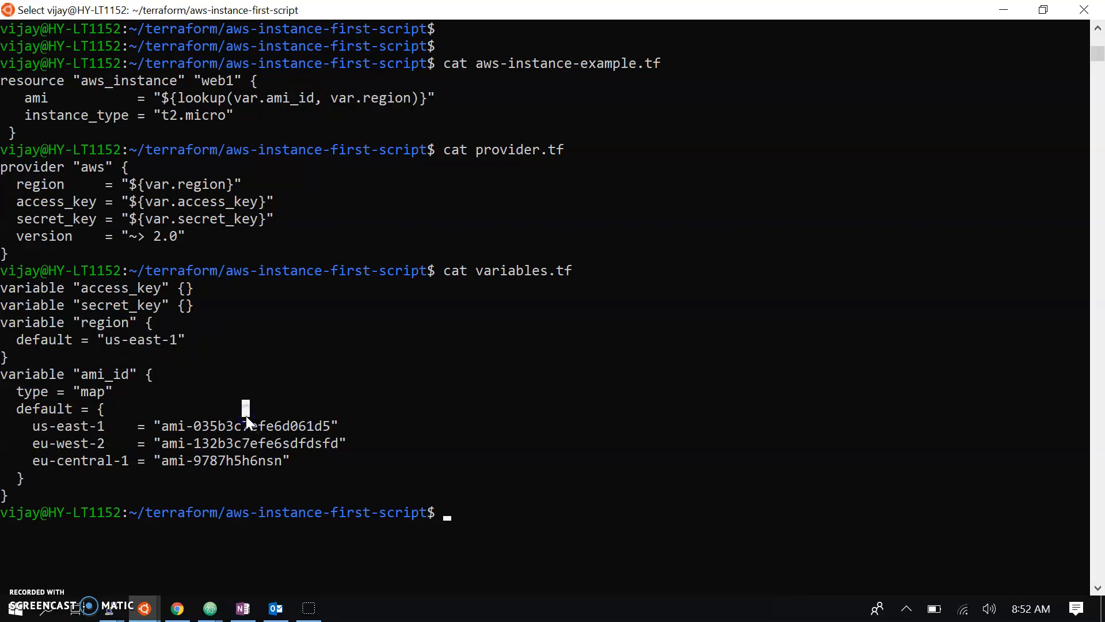
Print terraform.tfvars with the access and secret keys, then return from the browser
type("cat t")
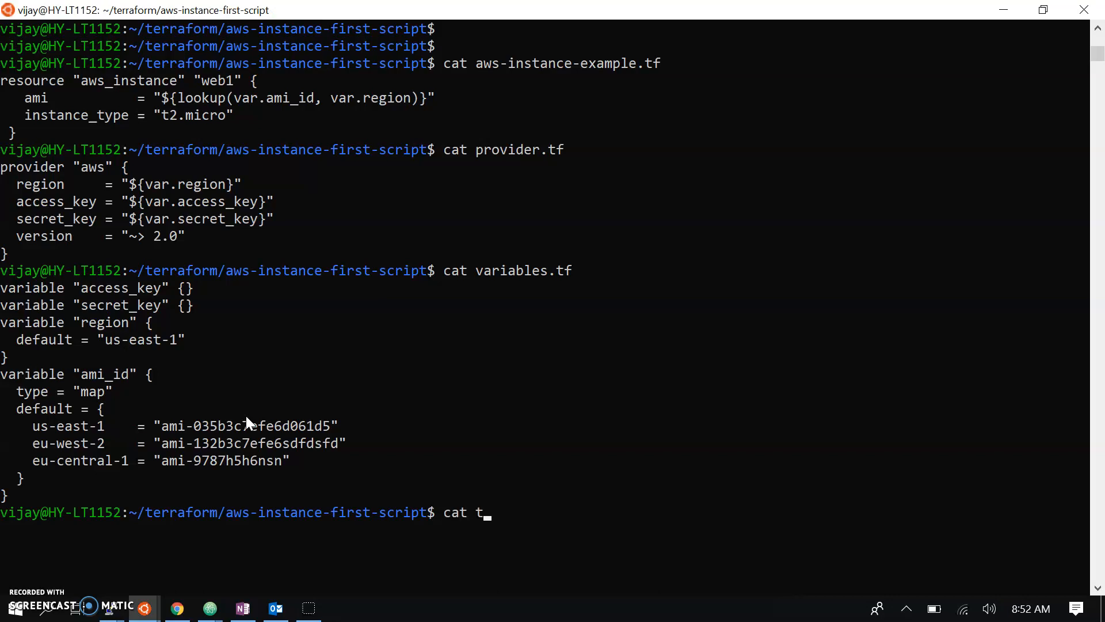
type("erraform.tf")
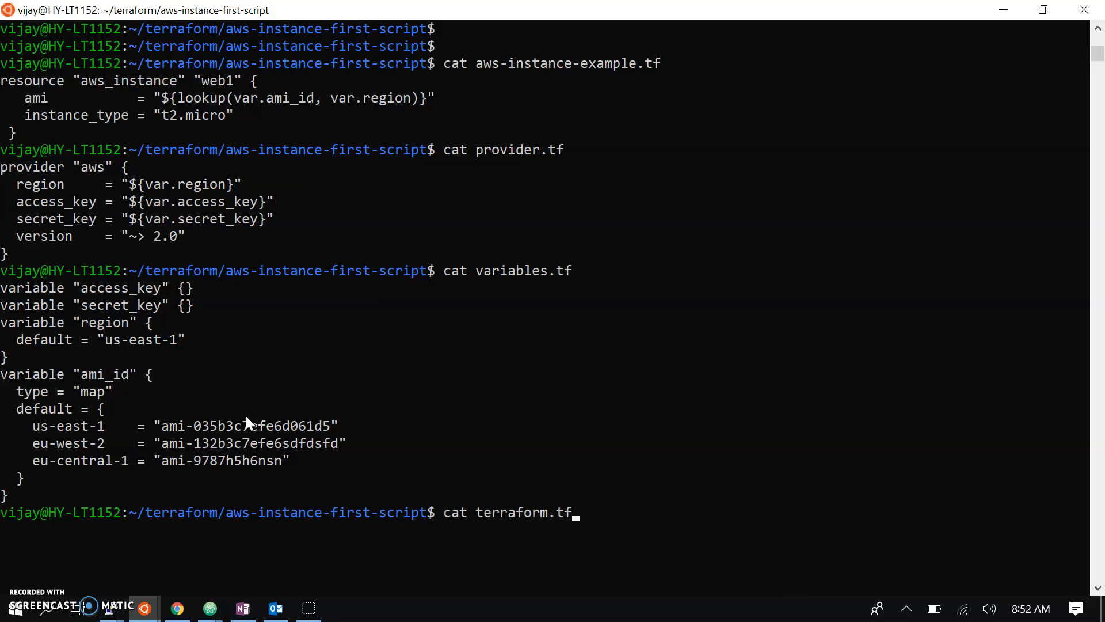
type("vars")
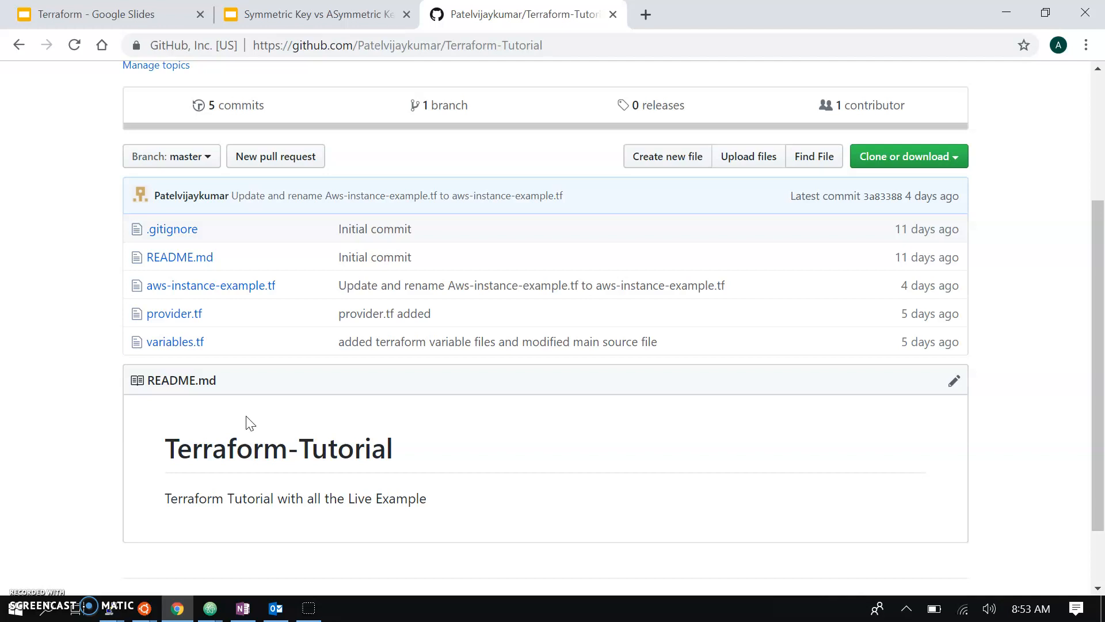
key("alt+tab")
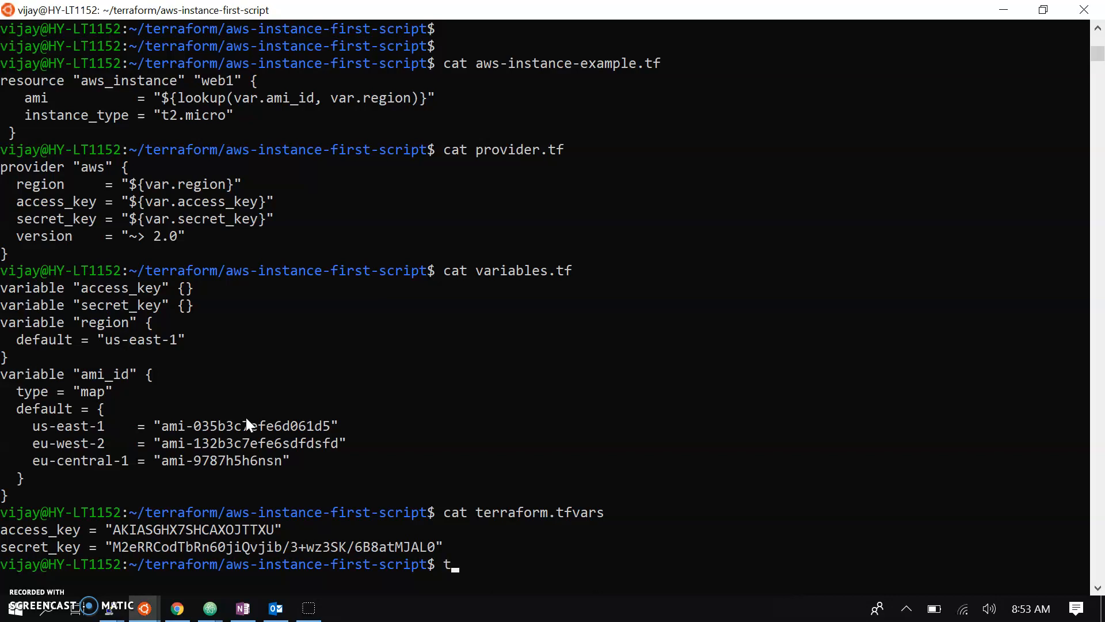
Run terraform plan, showing 1 to add, 0 to change, 0 to destroy
type("erraf")
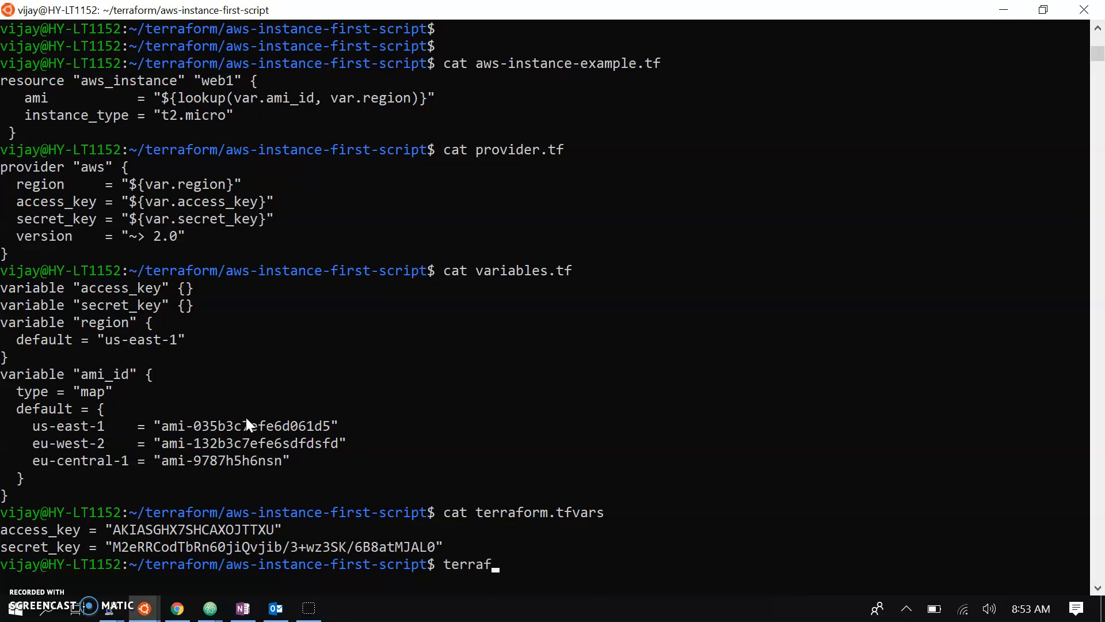
type("orm")
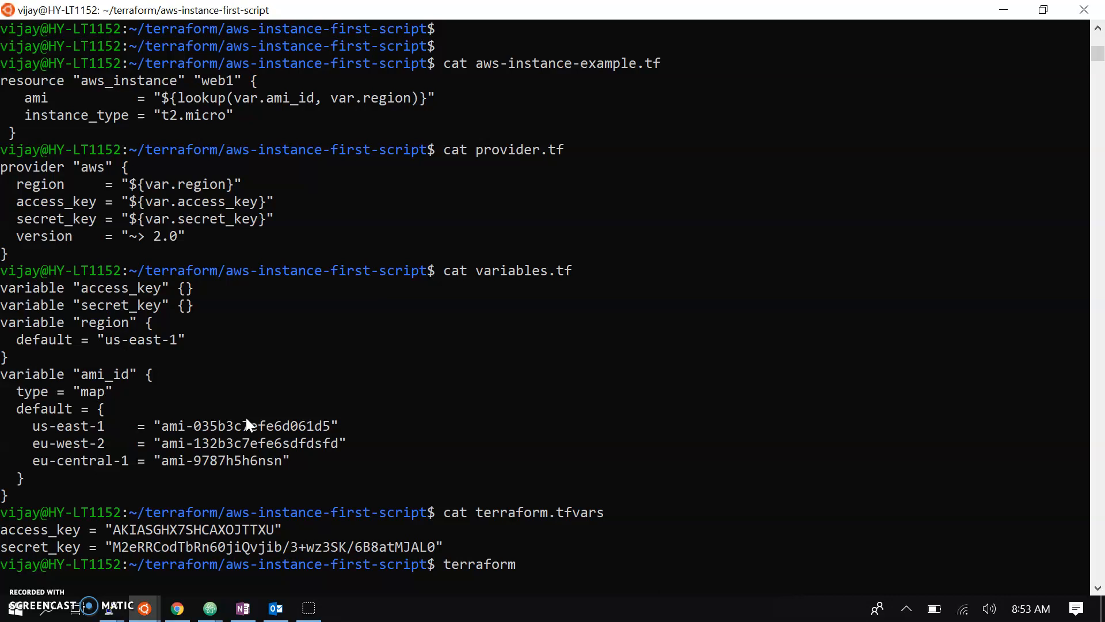
type("pla")
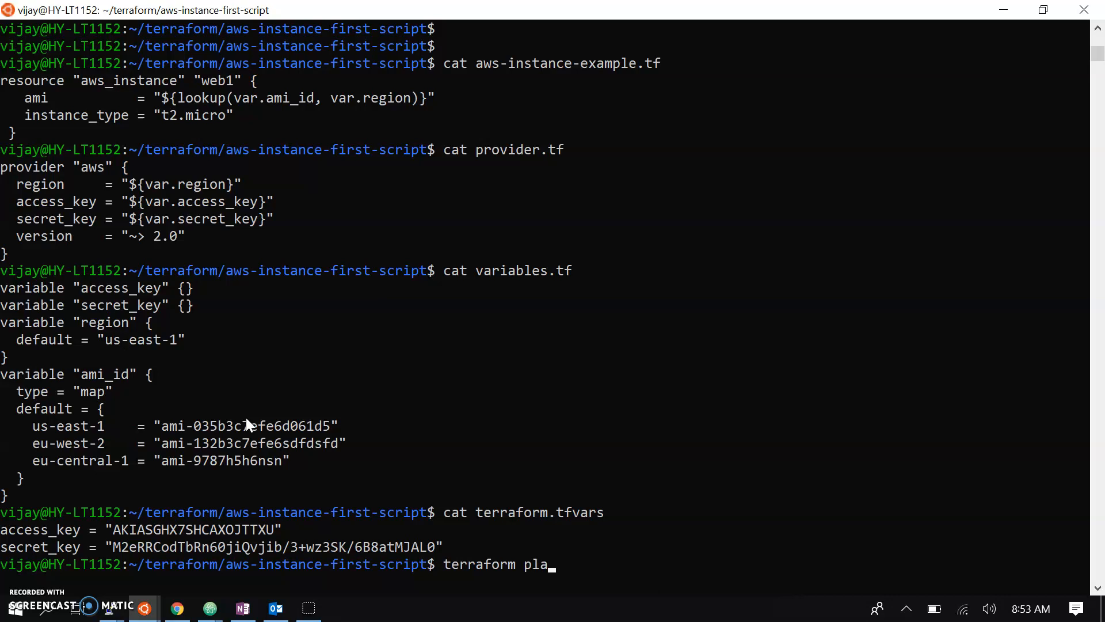
type("n")
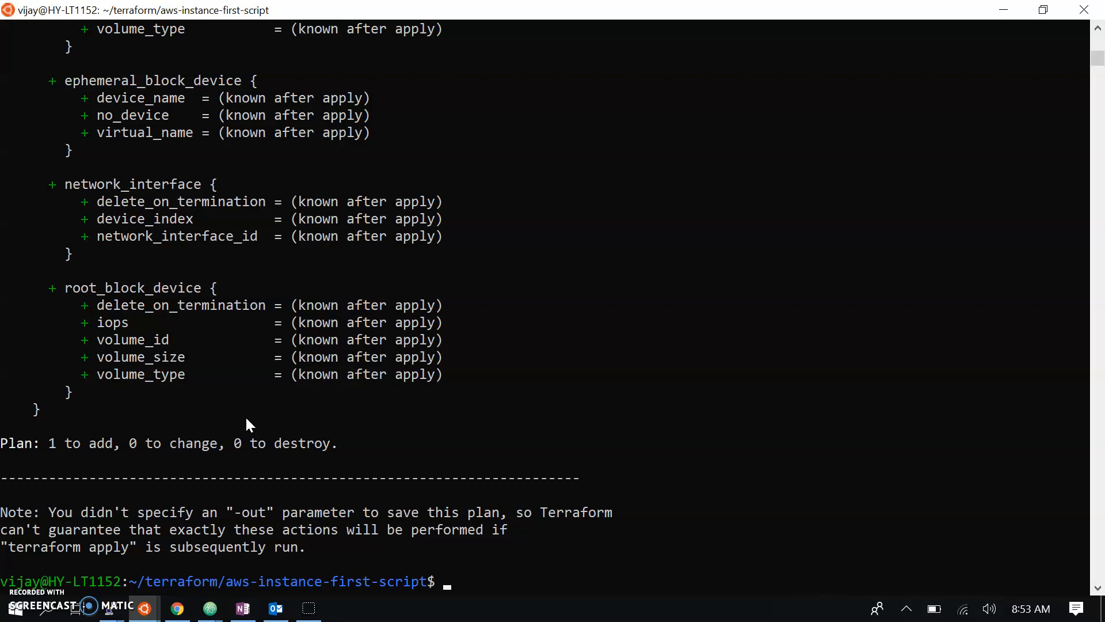
Run terraform apply and cancel at the approval prompt
type("terraform p")
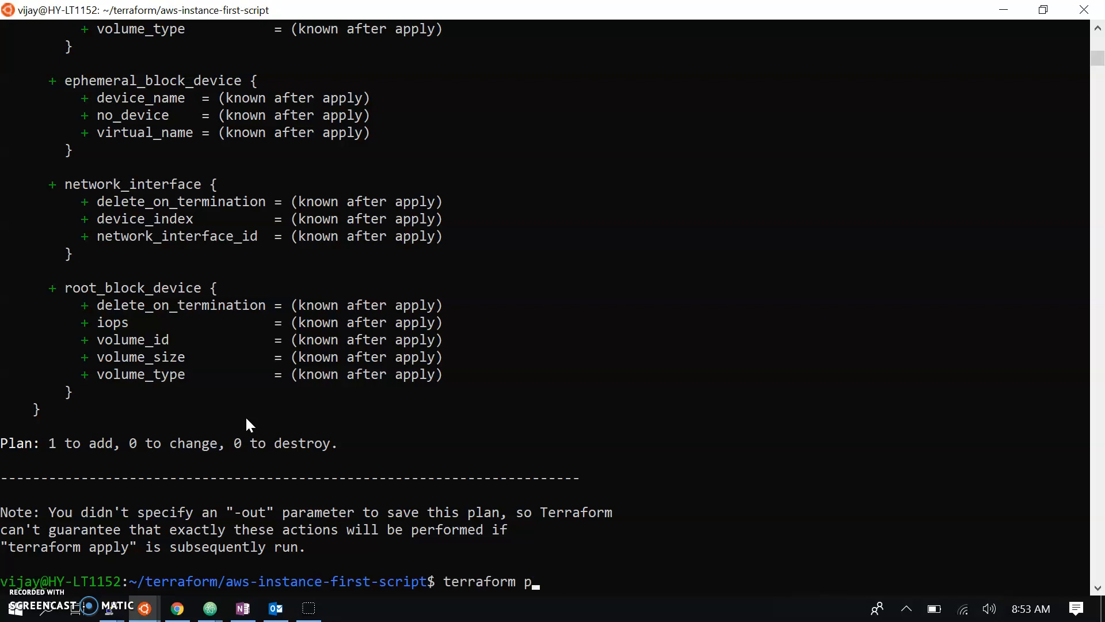
type("ap")
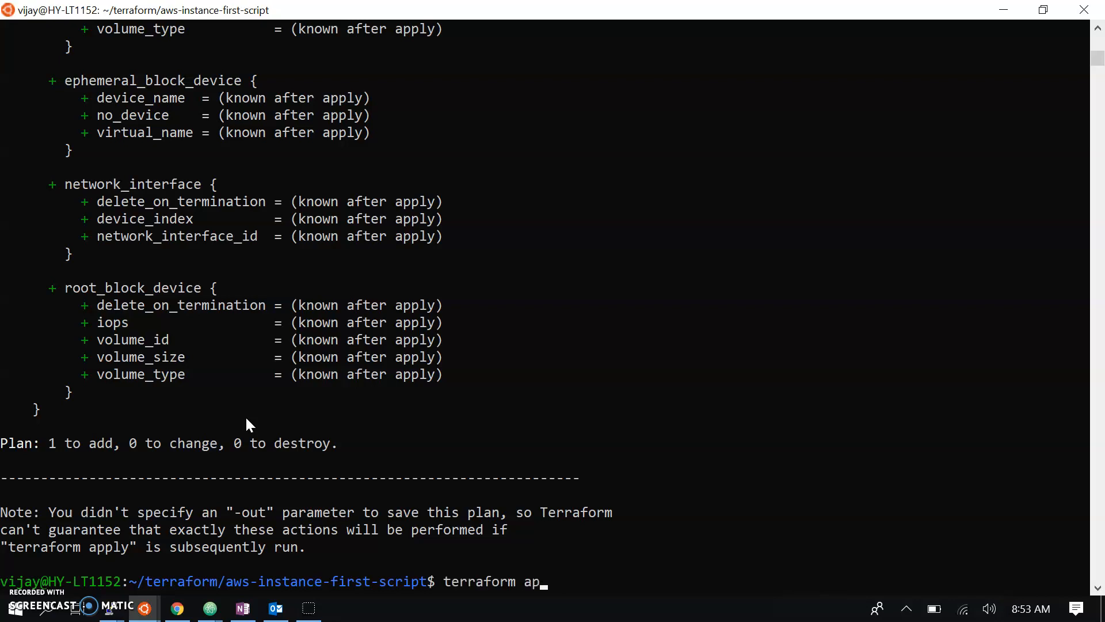
type("ply")
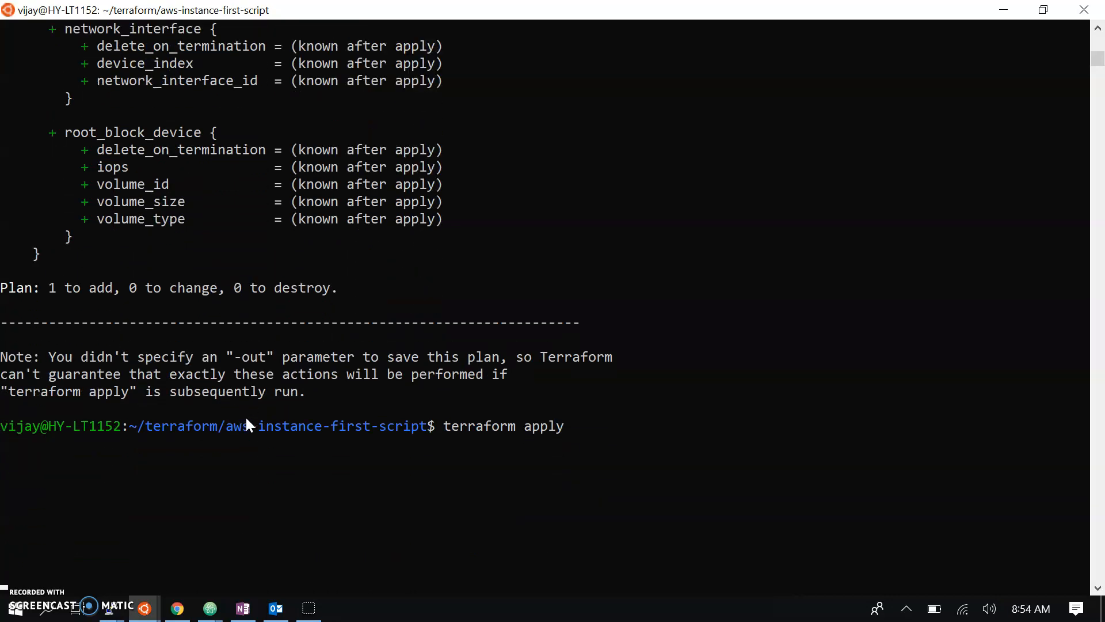
key("Return")
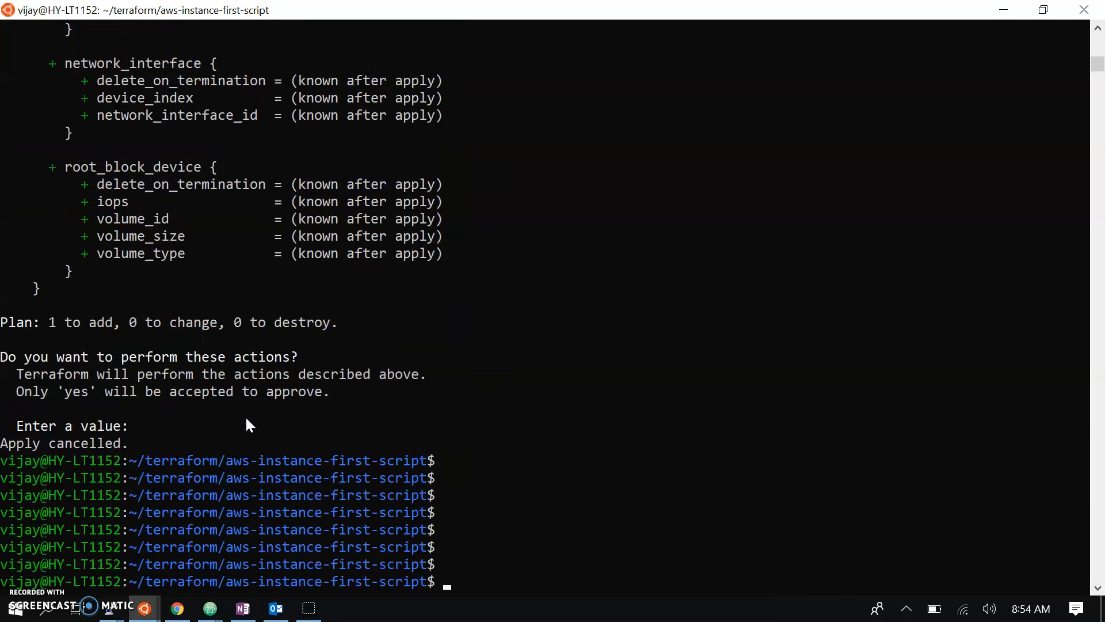
Rerun terraform apply, review the plan, and approve creating web1 with yes
type("terraform apply")
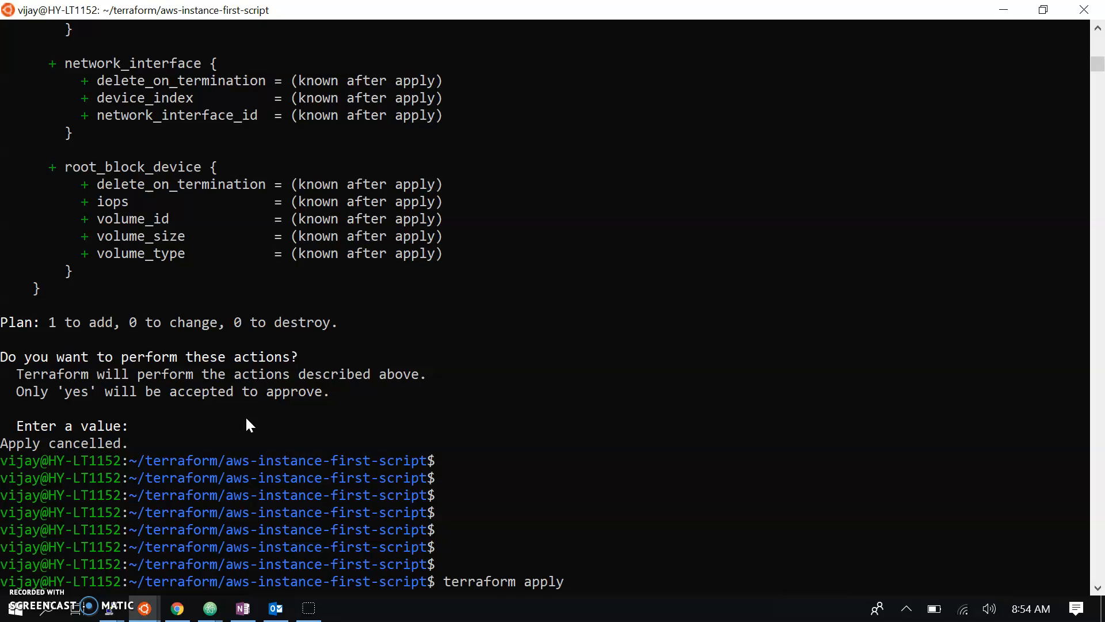
scroll("down", 3)
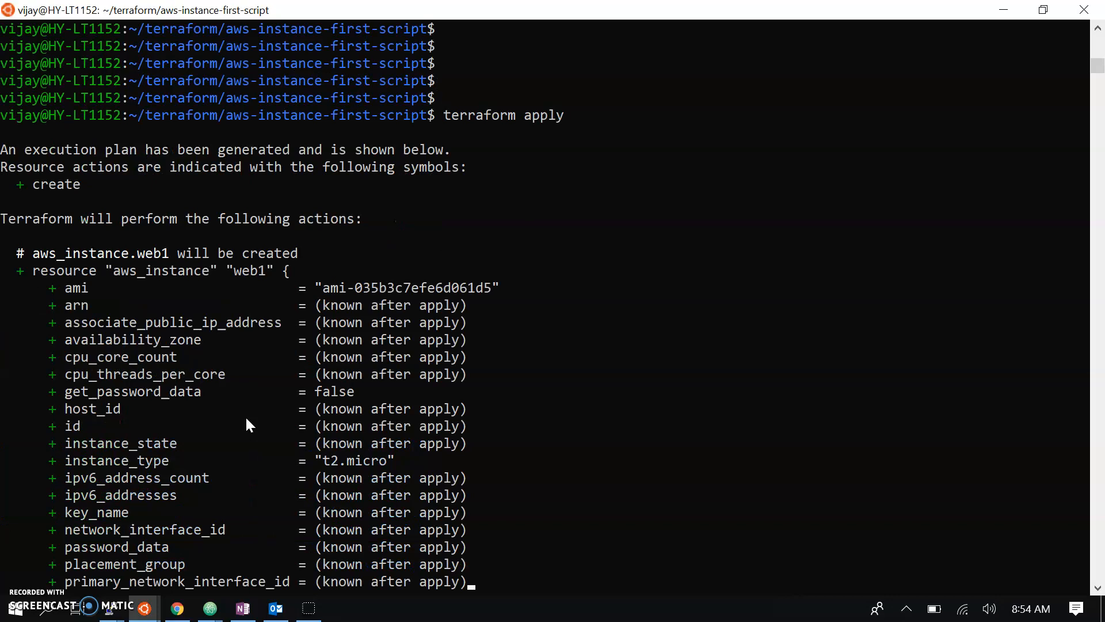
type("yes")
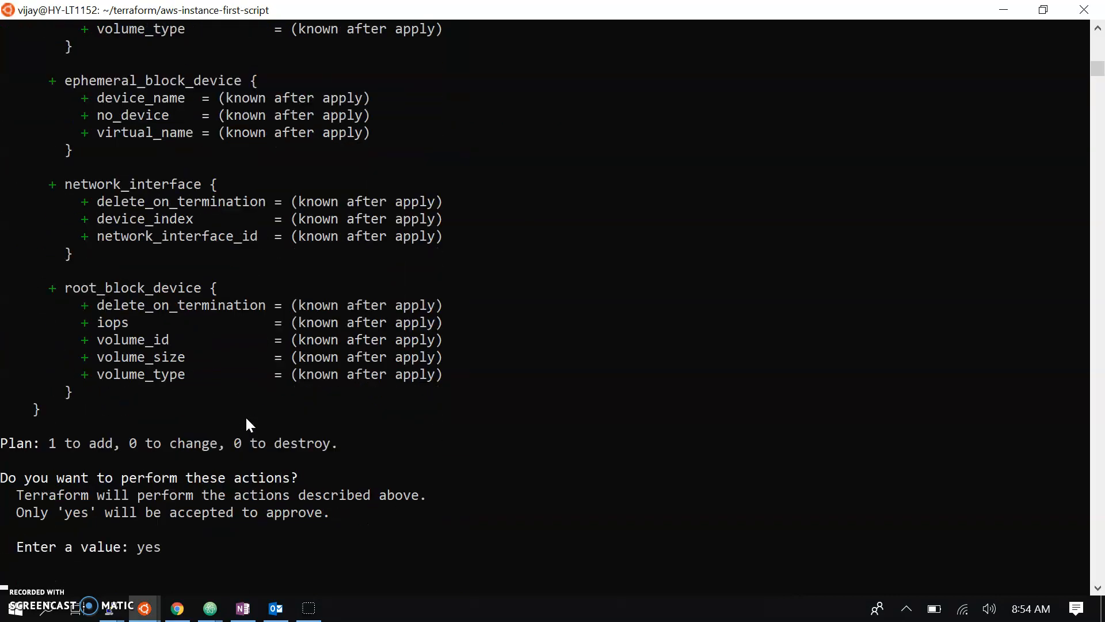
scroll("down", 3)
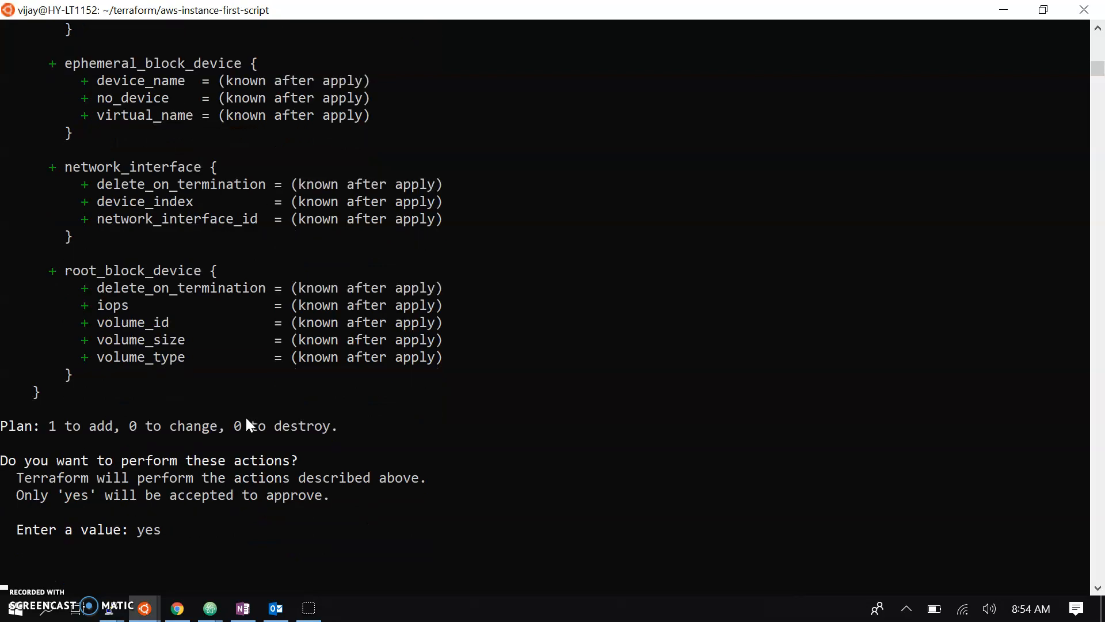